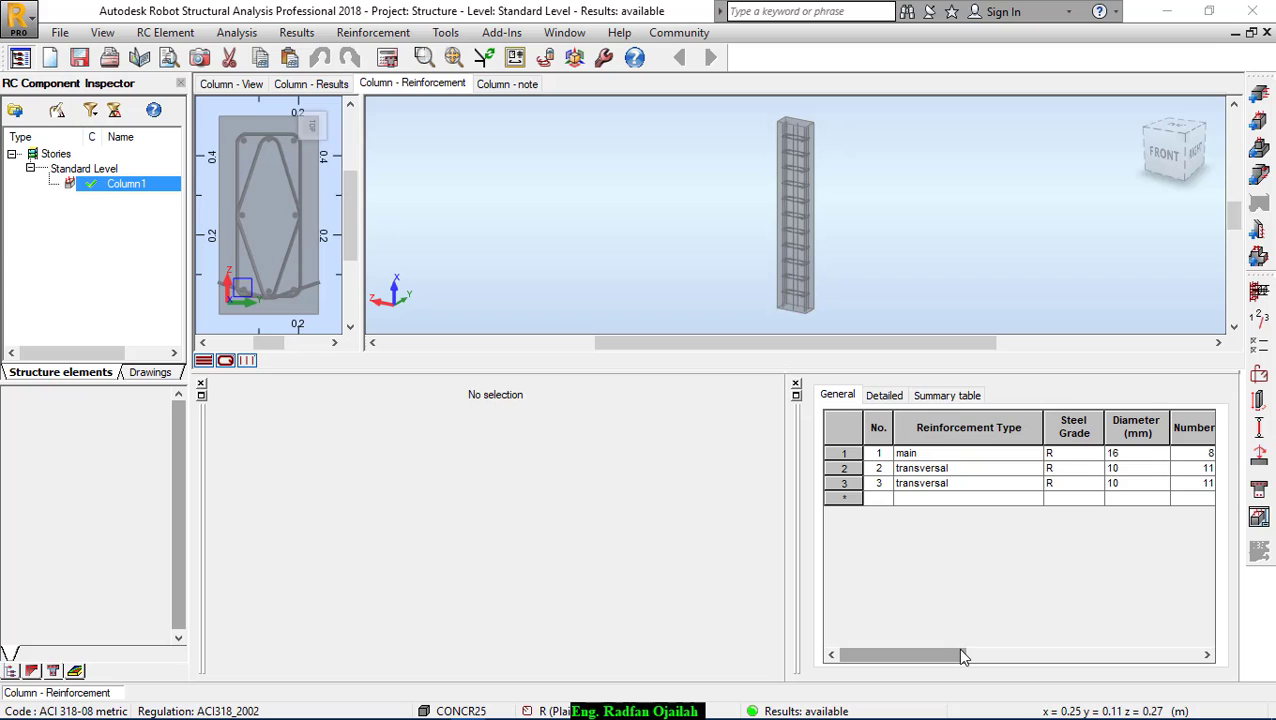
mouse_move(644, 556)
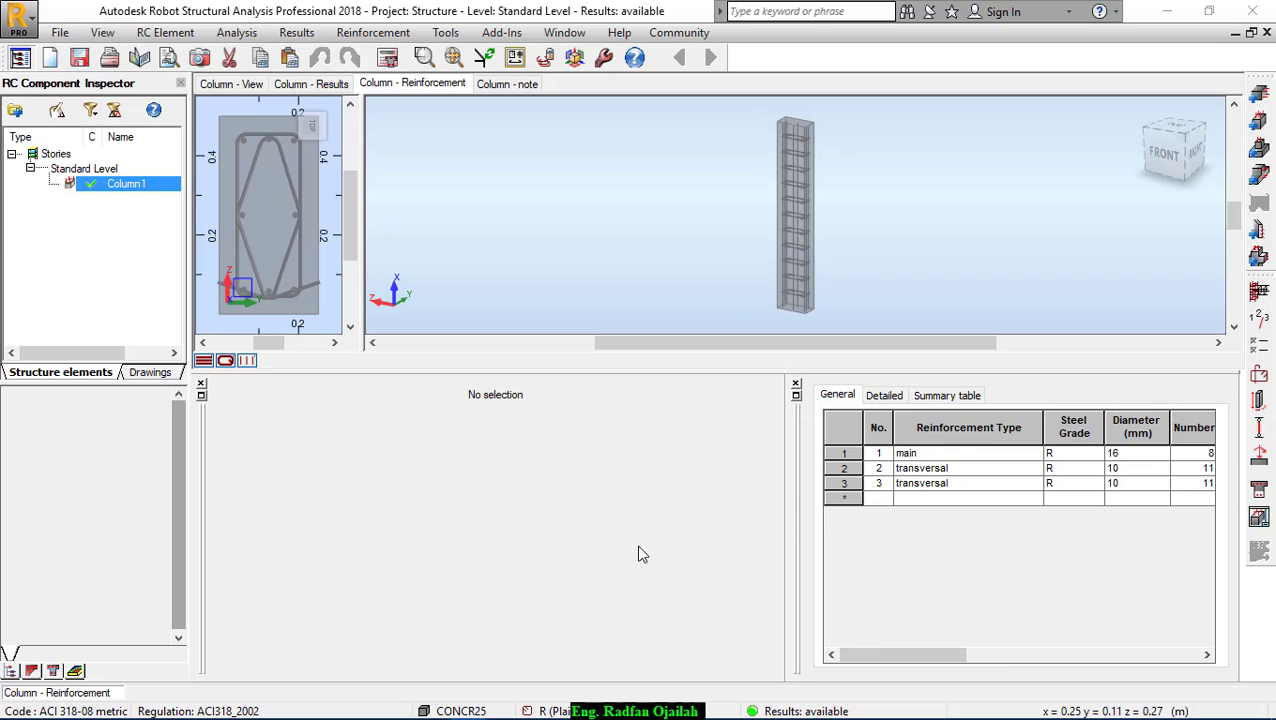
mouse_move(684, 256)
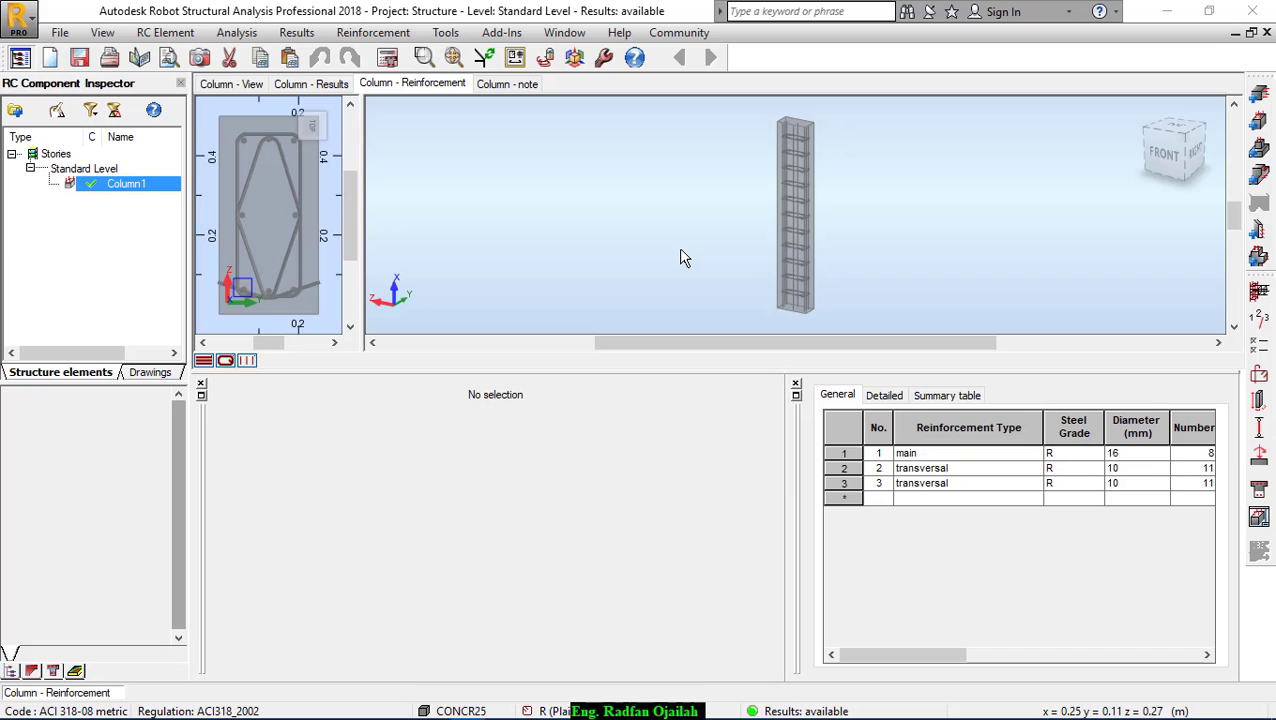
mouse_move(758, 248)
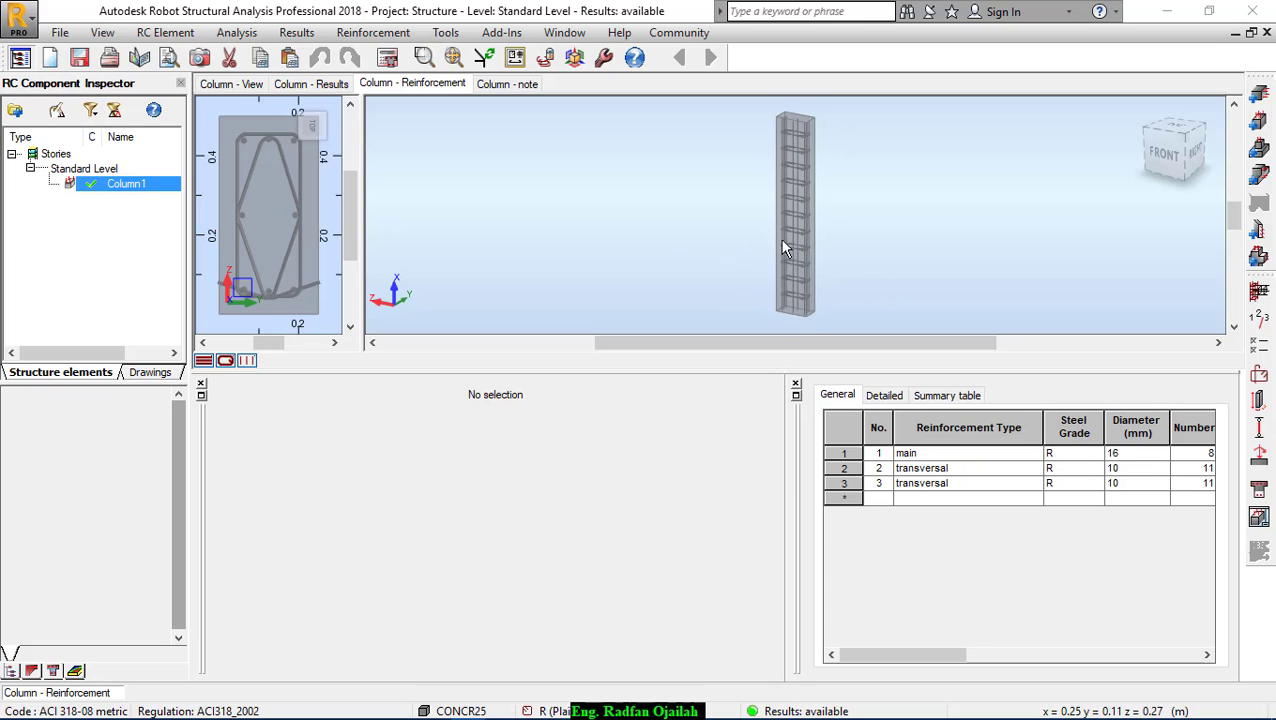
- Open Column1's reinforcement drawing and preview the Save As formats, choosing DXF, without exporting yet
click(60, 32)
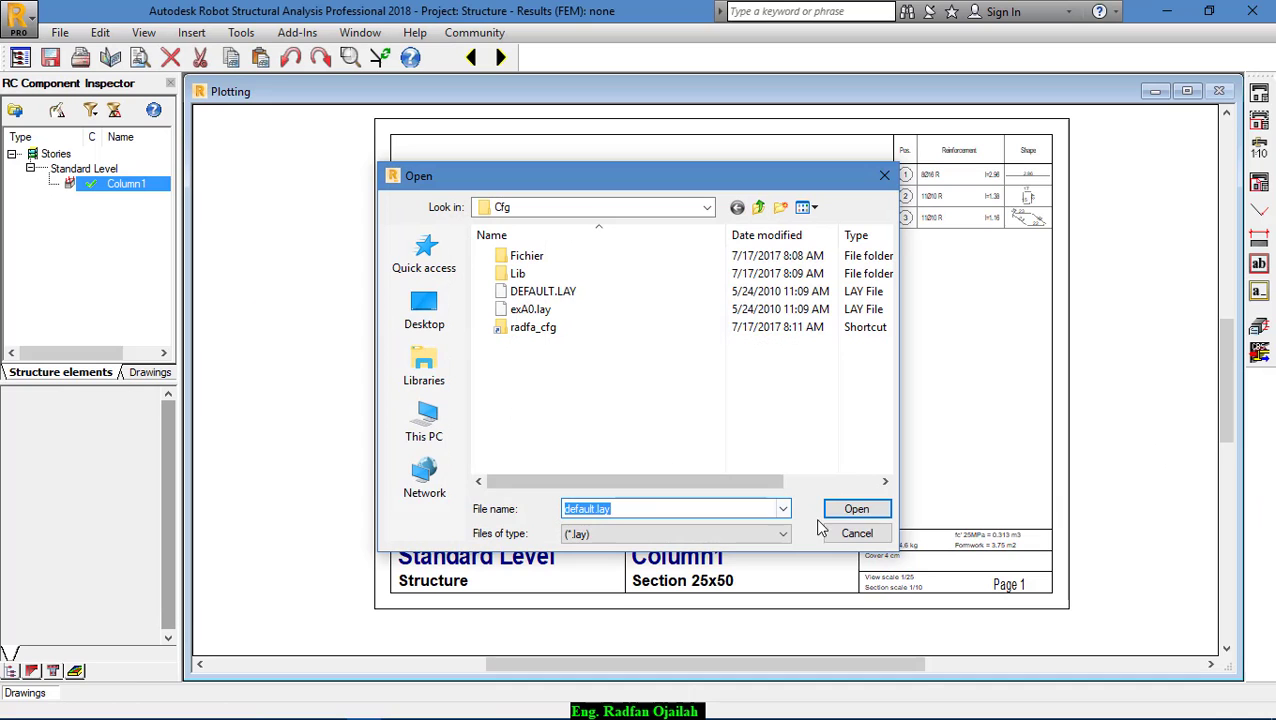
click(856, 508)
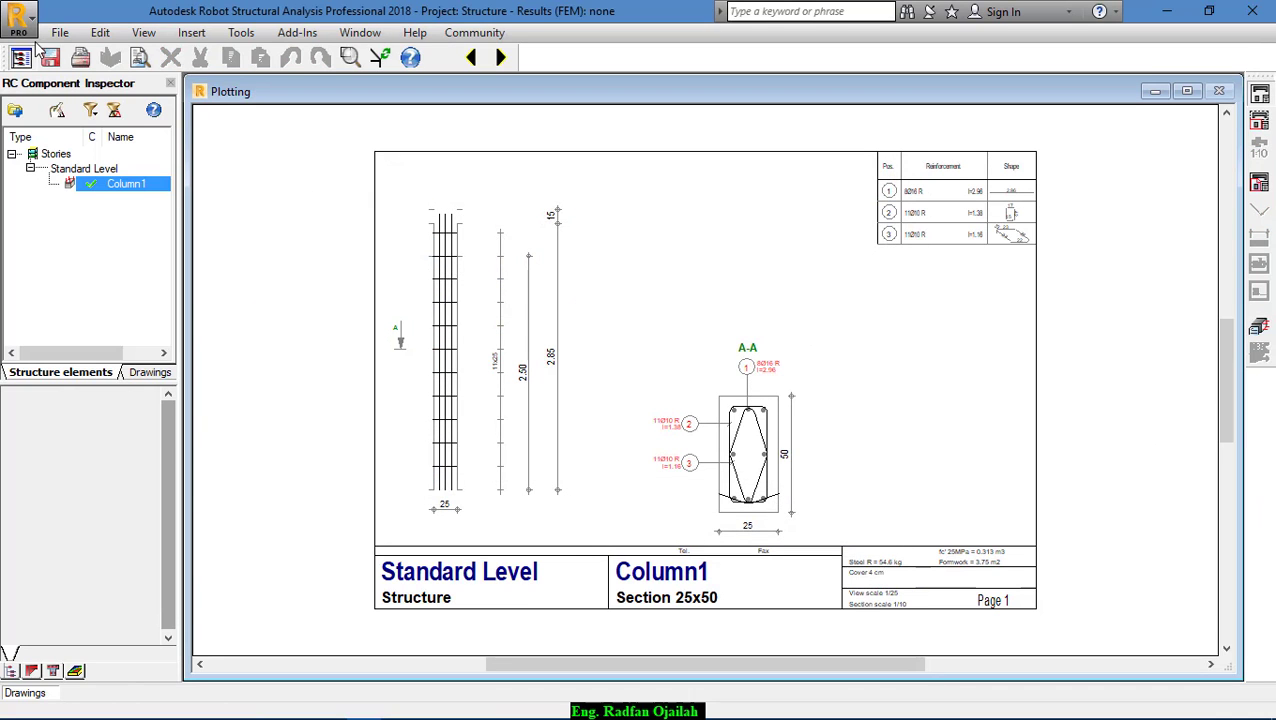
click(48, 56)
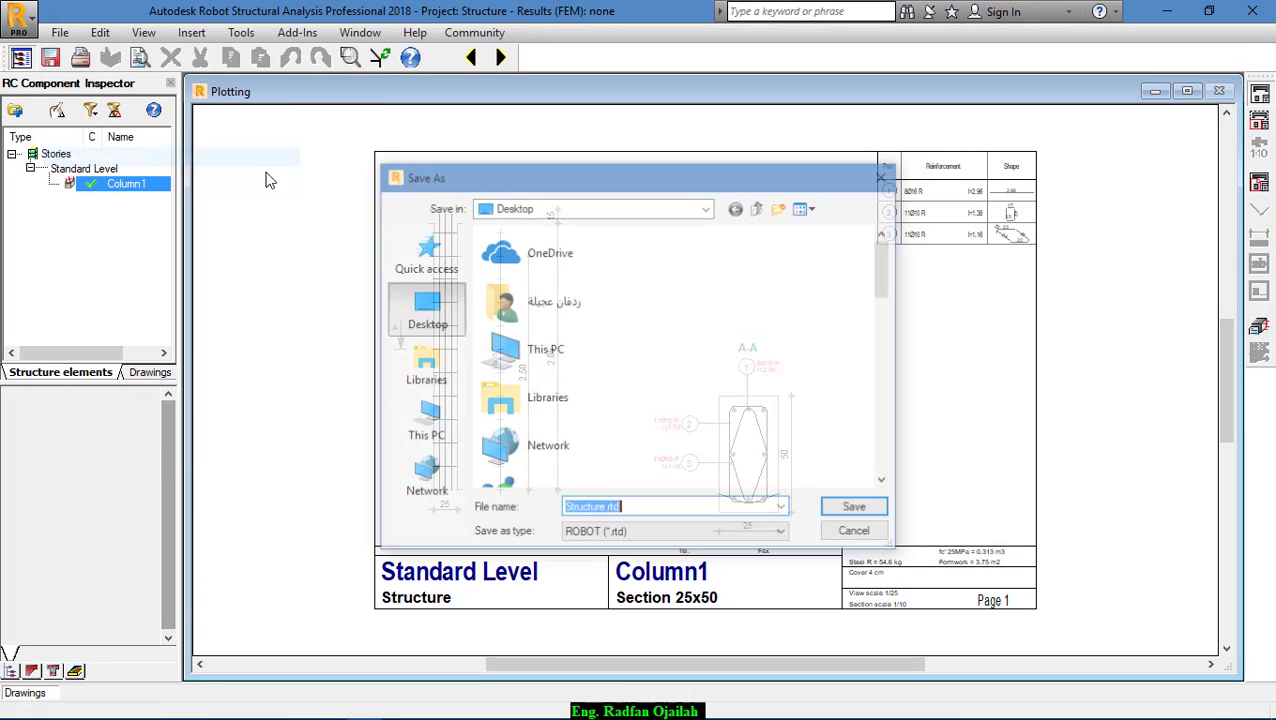
click(676, 532)
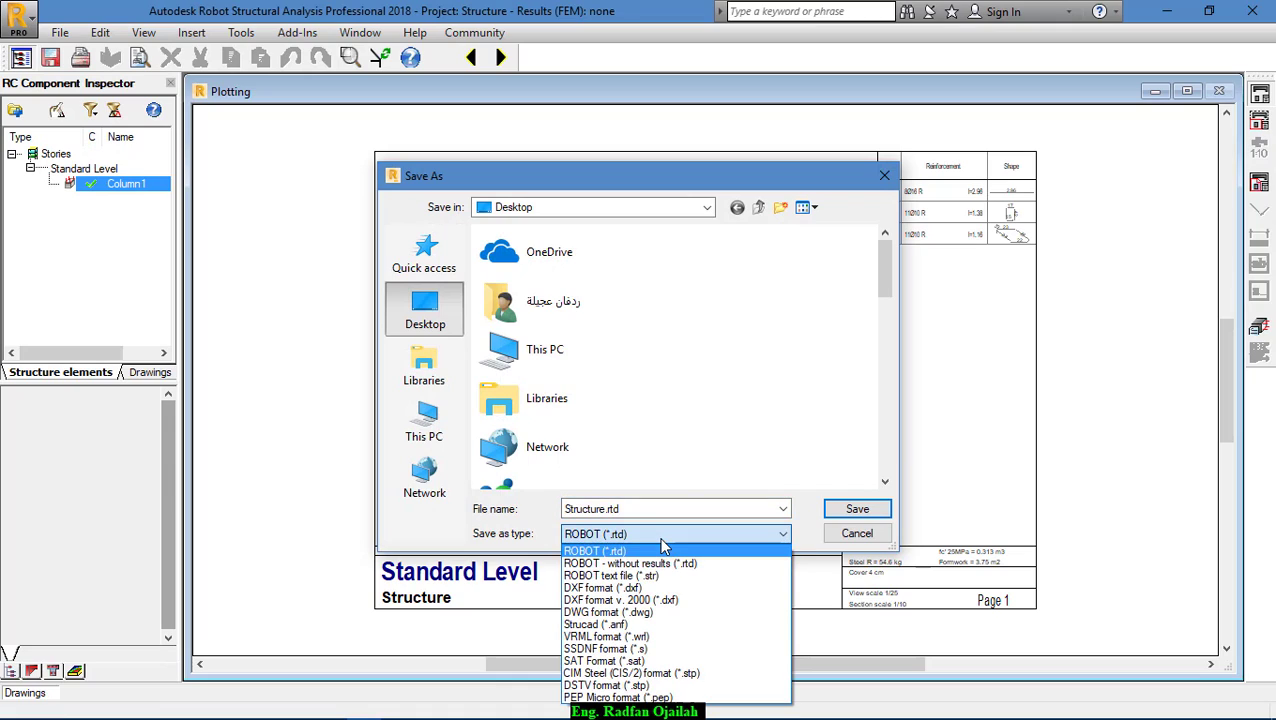
click(600, 588)
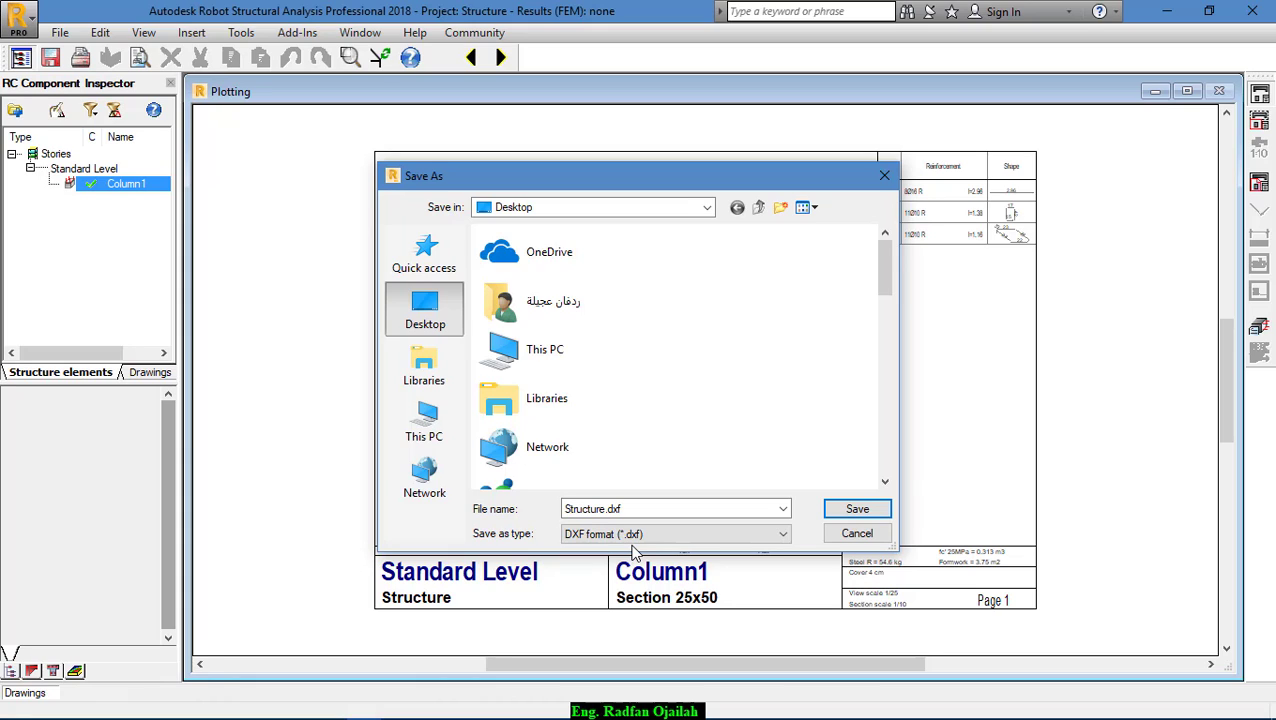
mouse_move(856, 532)
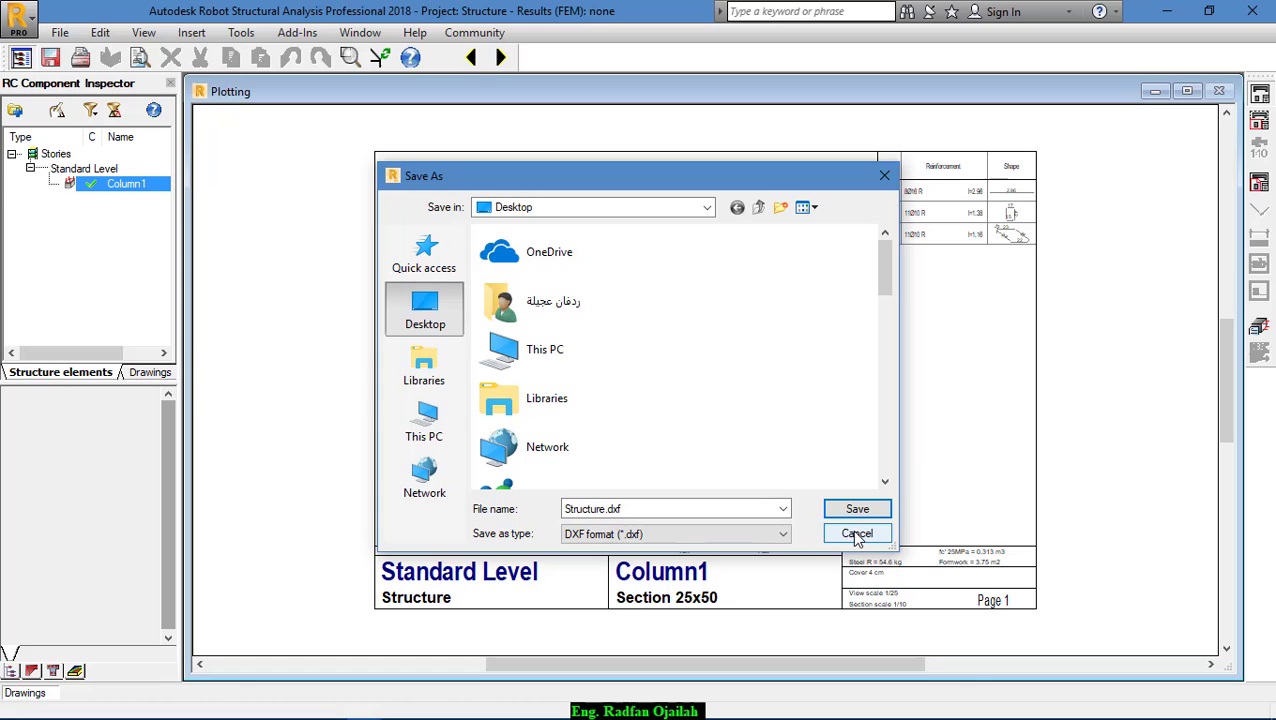
click(856, 532)
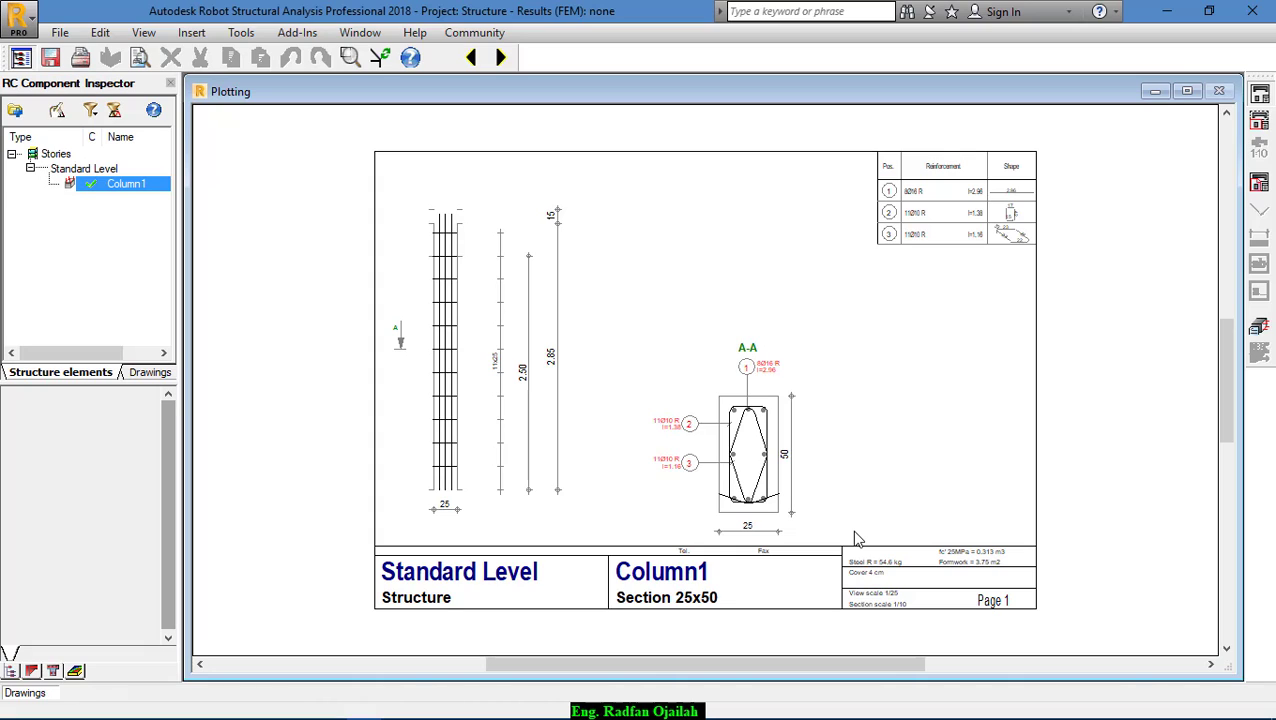
mouse_move(816, 500)
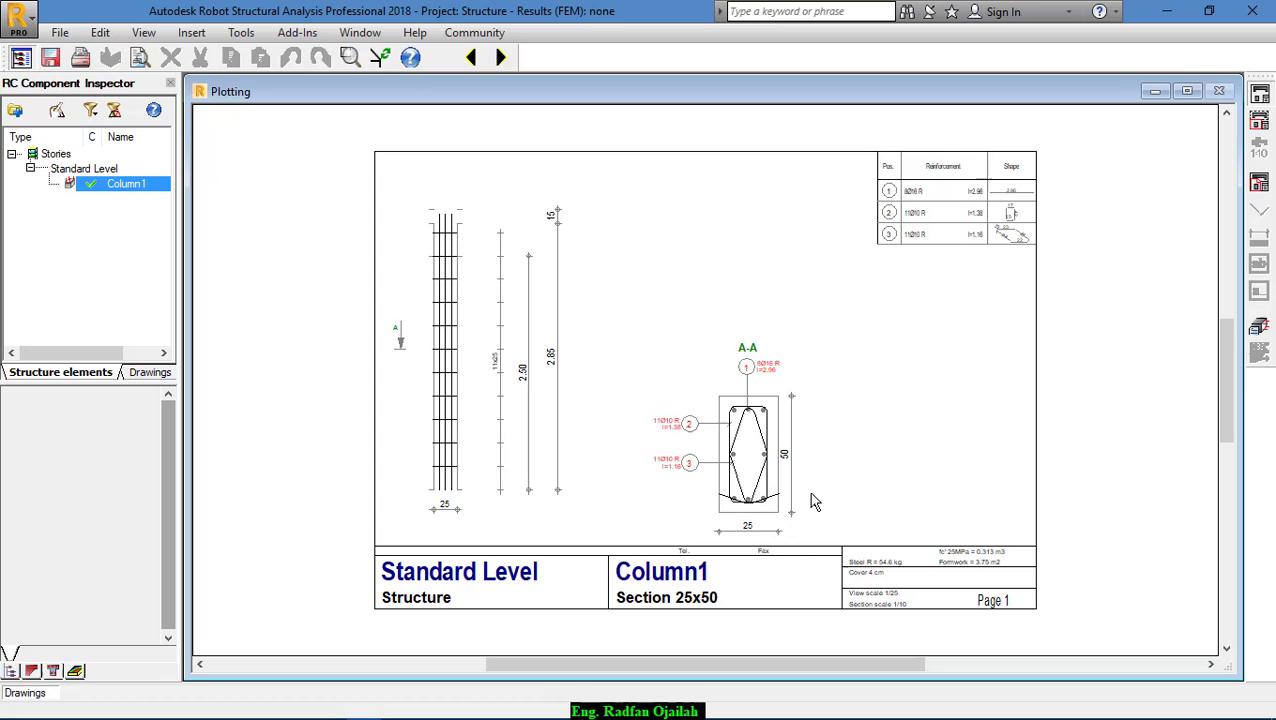
mouse_move(724, 482)
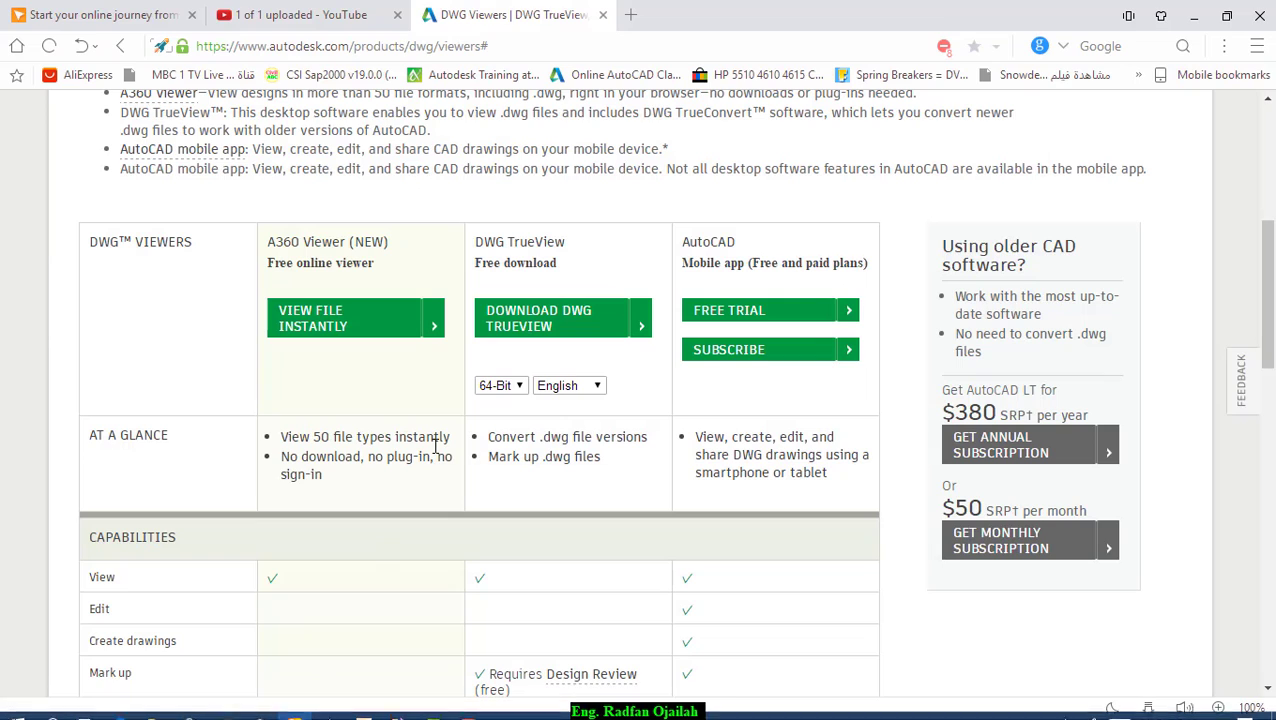
mouse_move(640, 400)
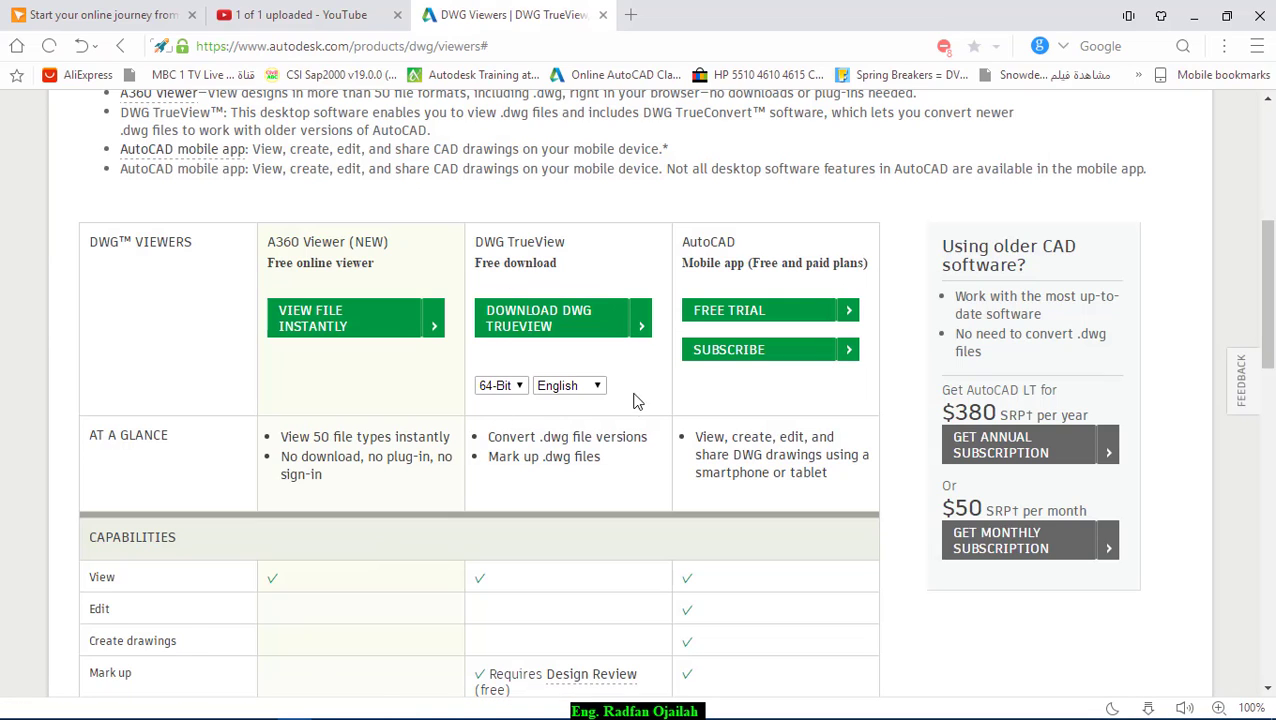
mouse_move(616, 434)
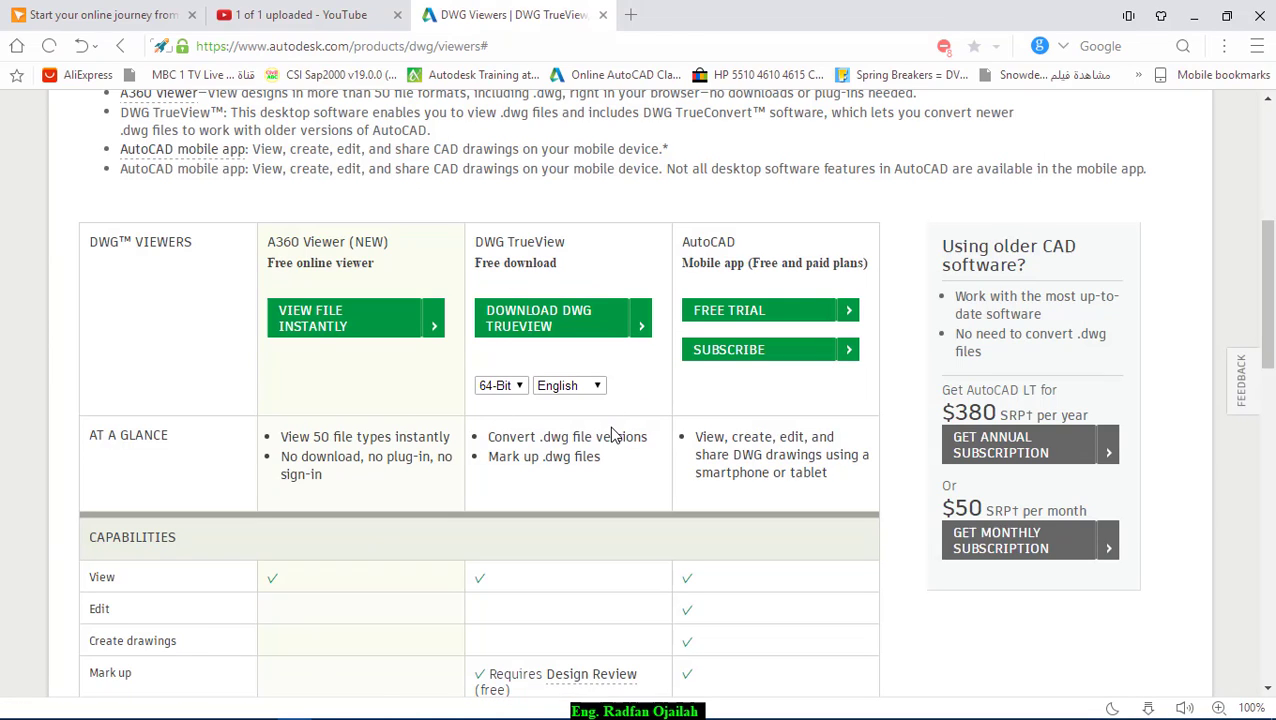
mouse_move(520, 236)
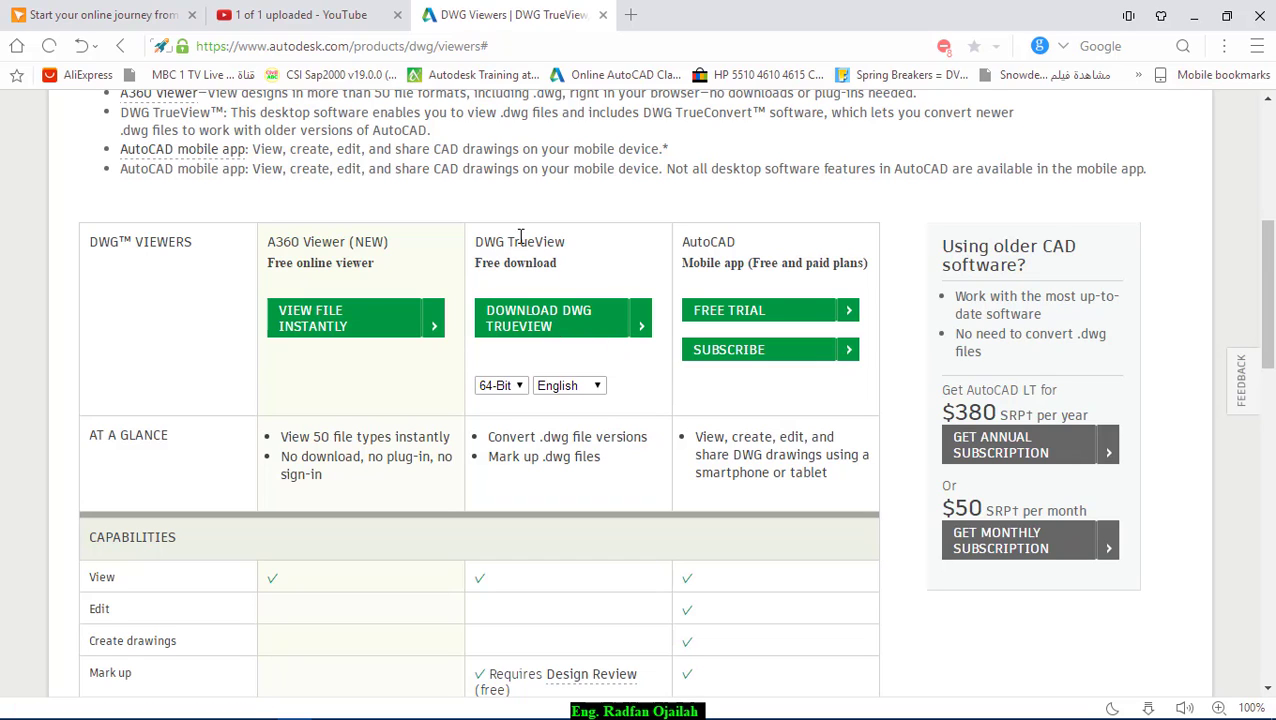
mouse_move(608, 384)
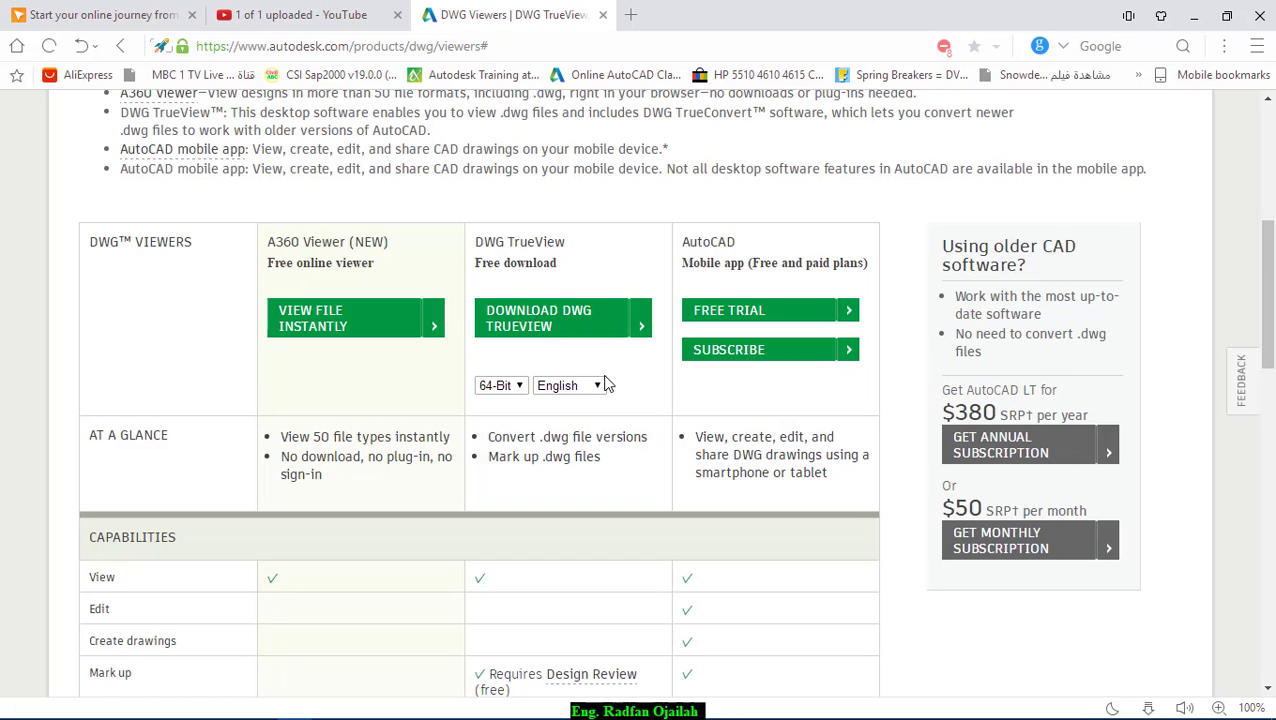
mouse_move(592, 344)
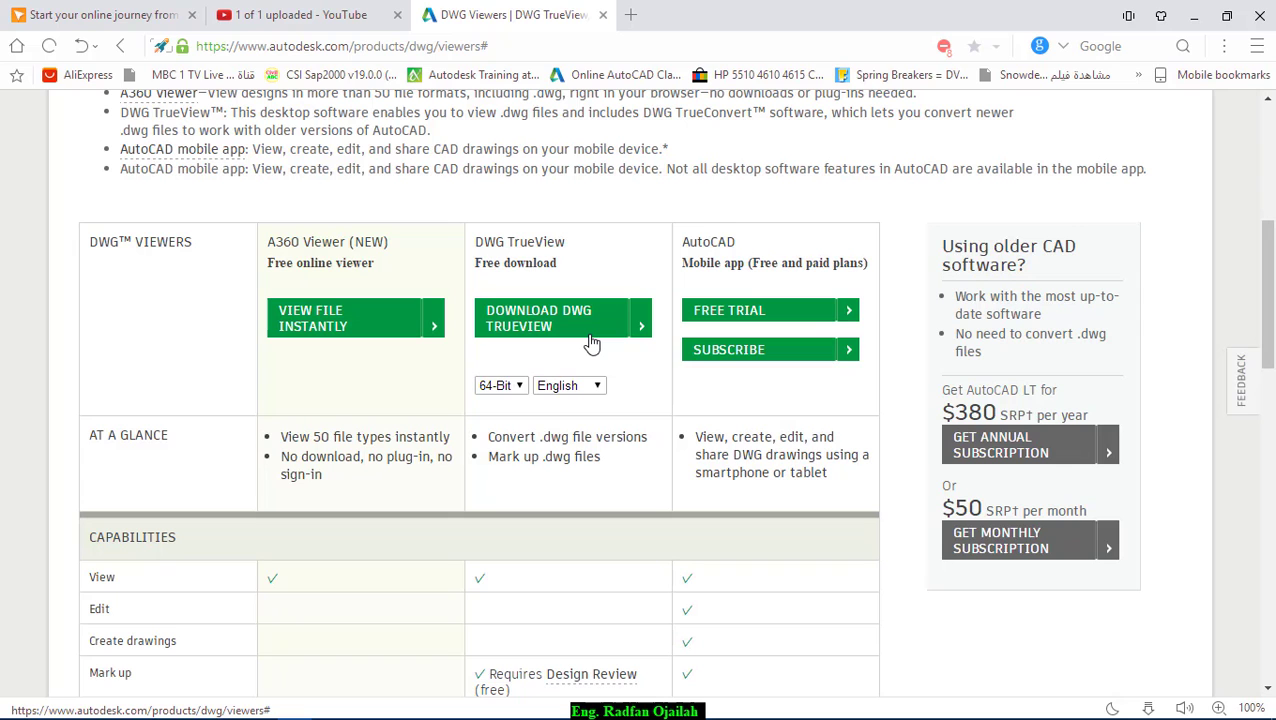
mouse_move(560, 610)
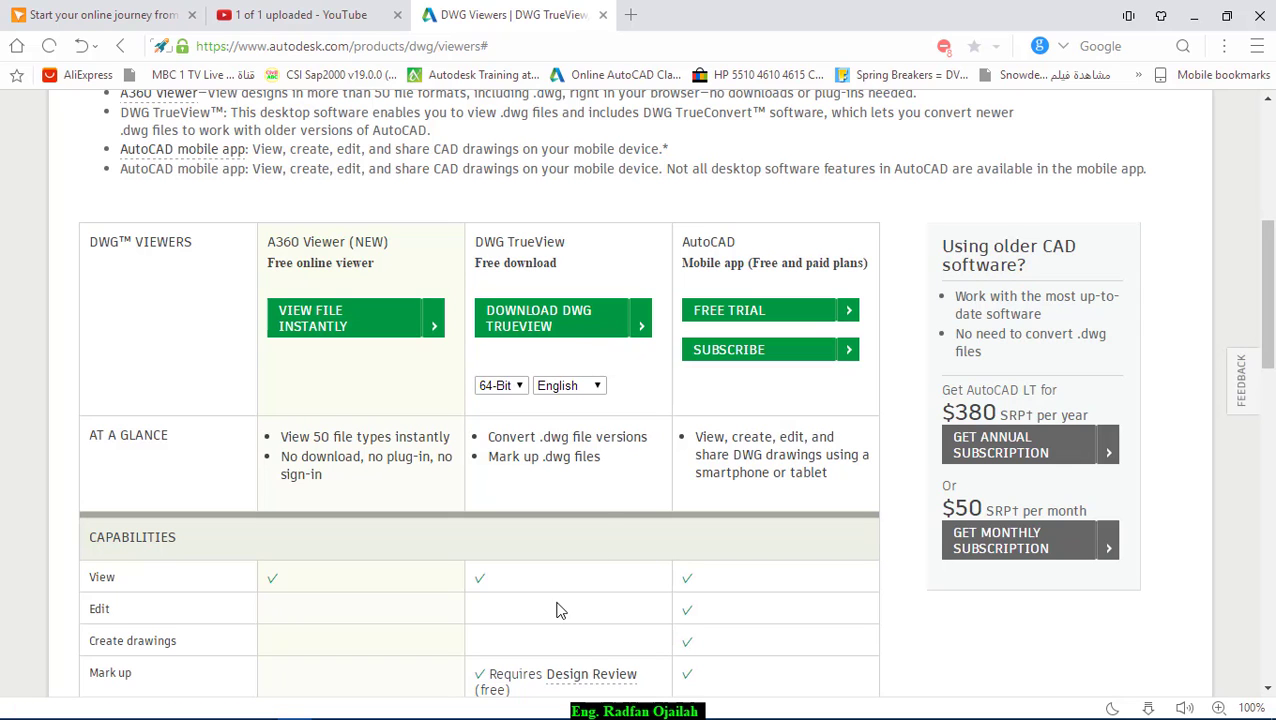
- Return from the DWG Viewers comparison page back to Robot Structural Analysis
click(364, 706)
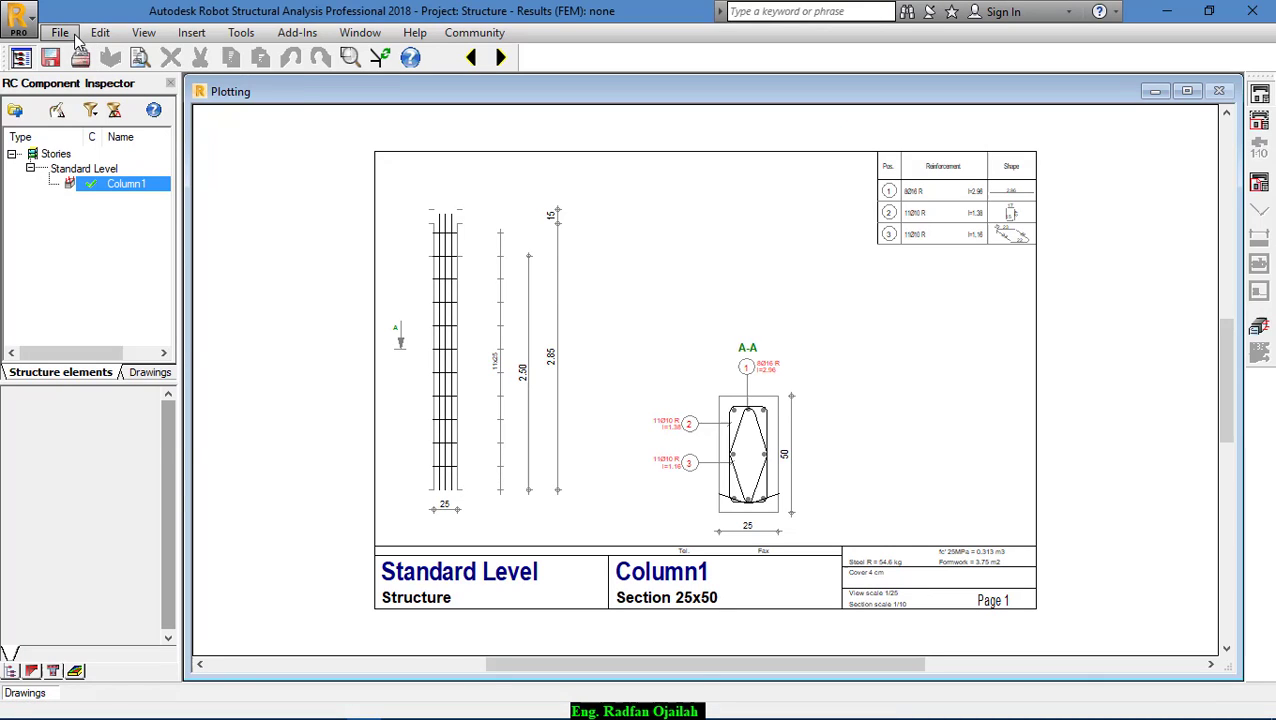
- Save the Column1 drawing as Drawing.dxf in Libraries > Documents > Robot
click(60, 32)
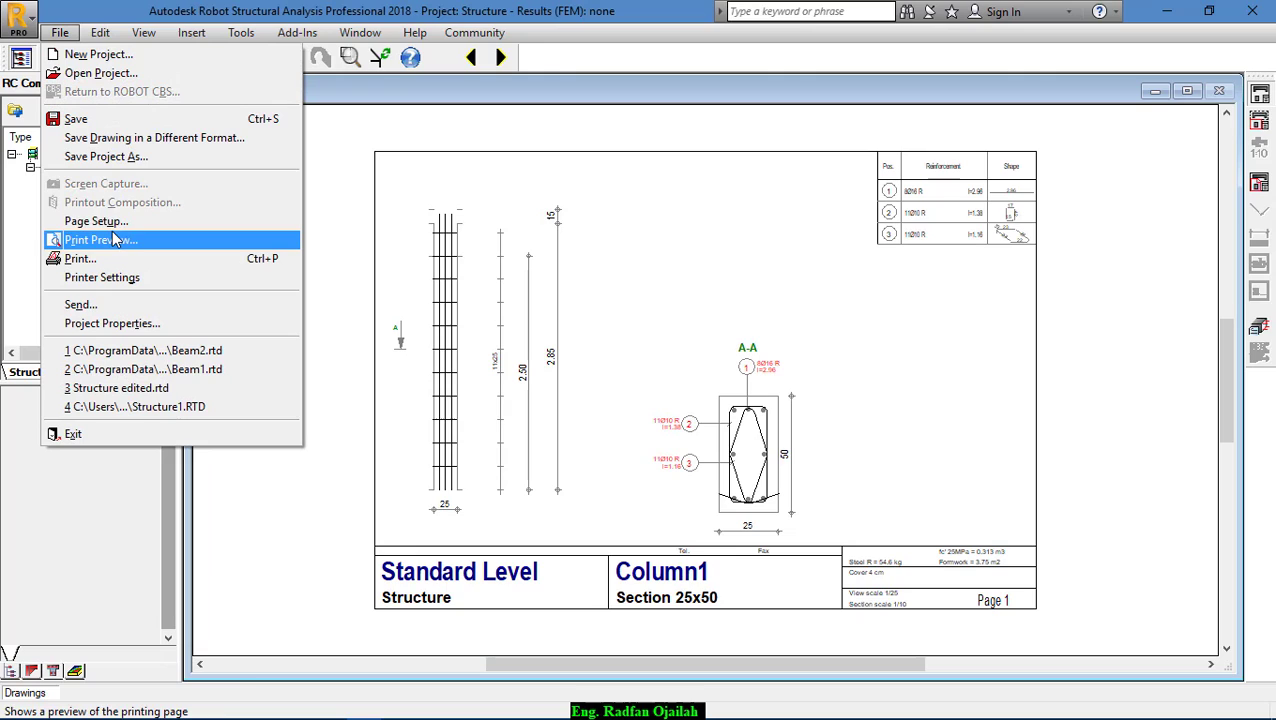
mouse_move(104, 156)
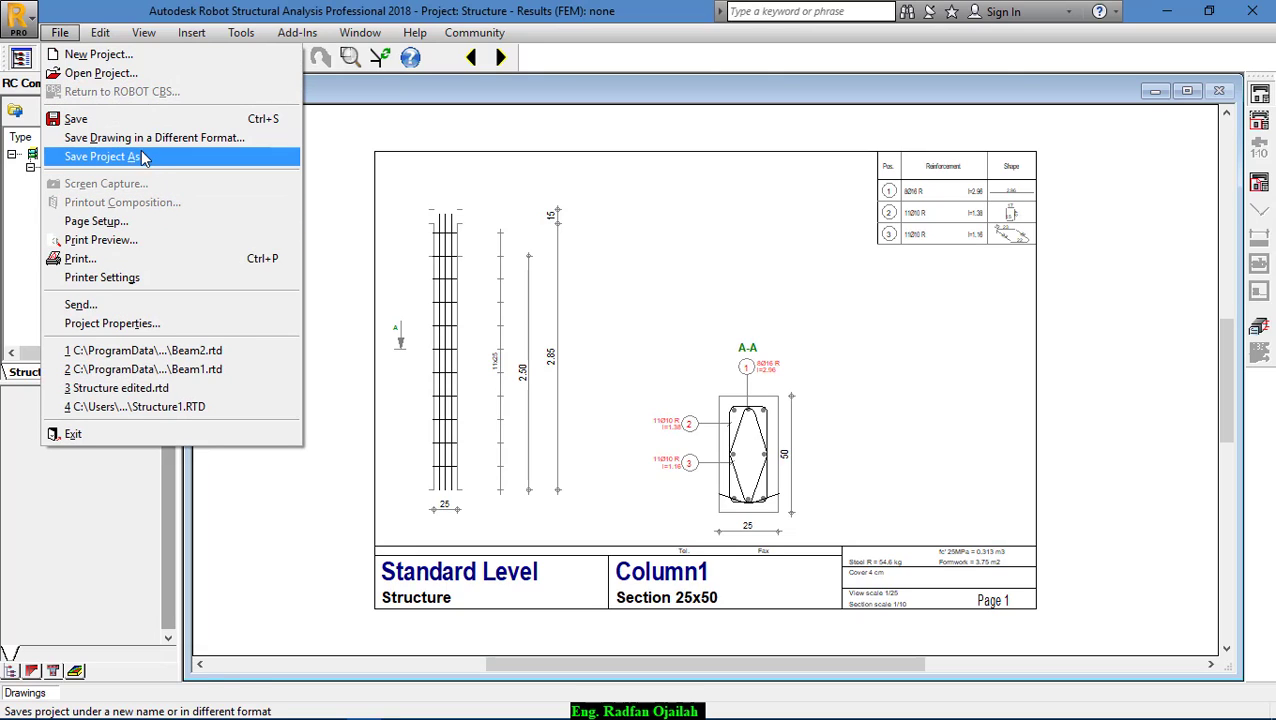
mouse_move(152, 136)
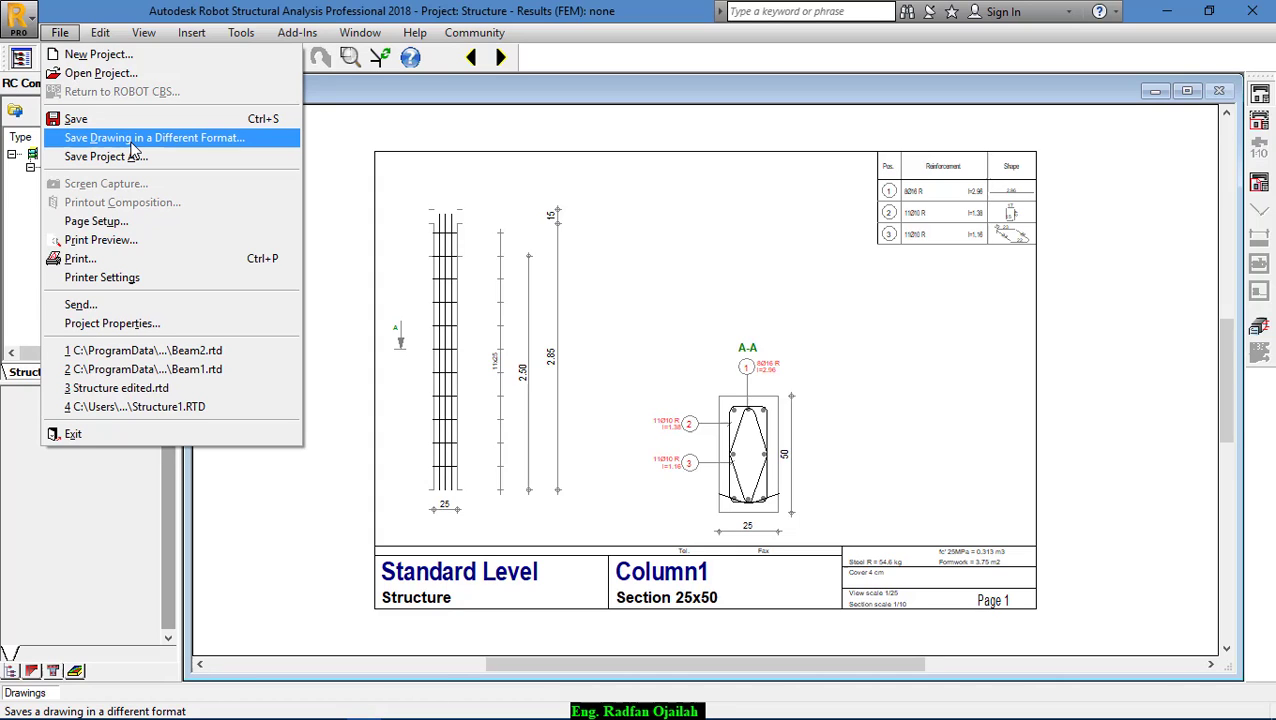
click(152, 136)
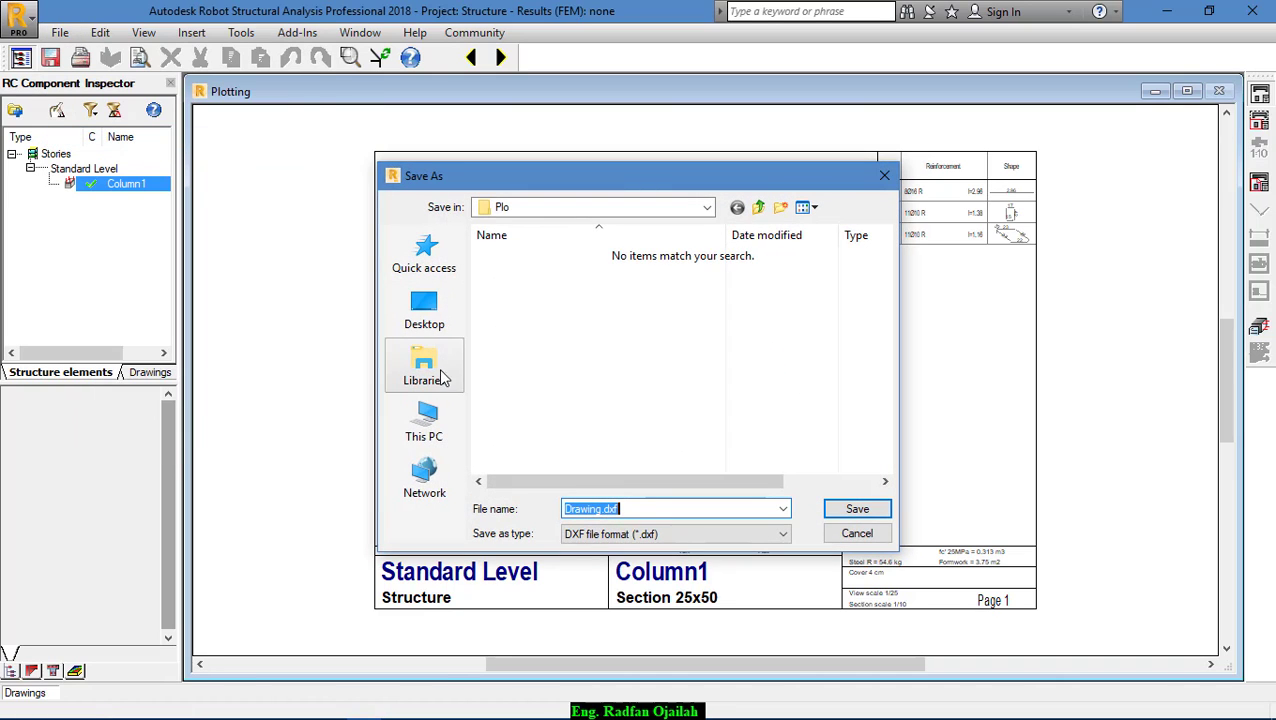
mouse_move(500, 392)
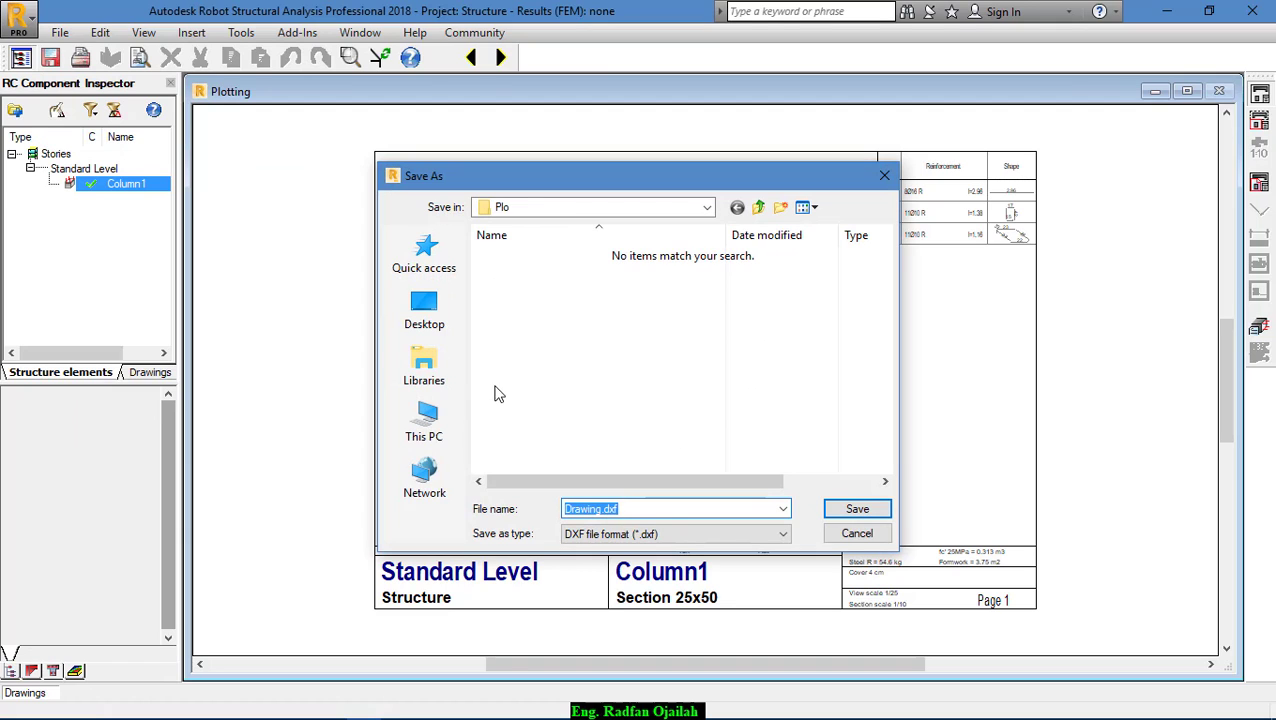
click(424, 364)
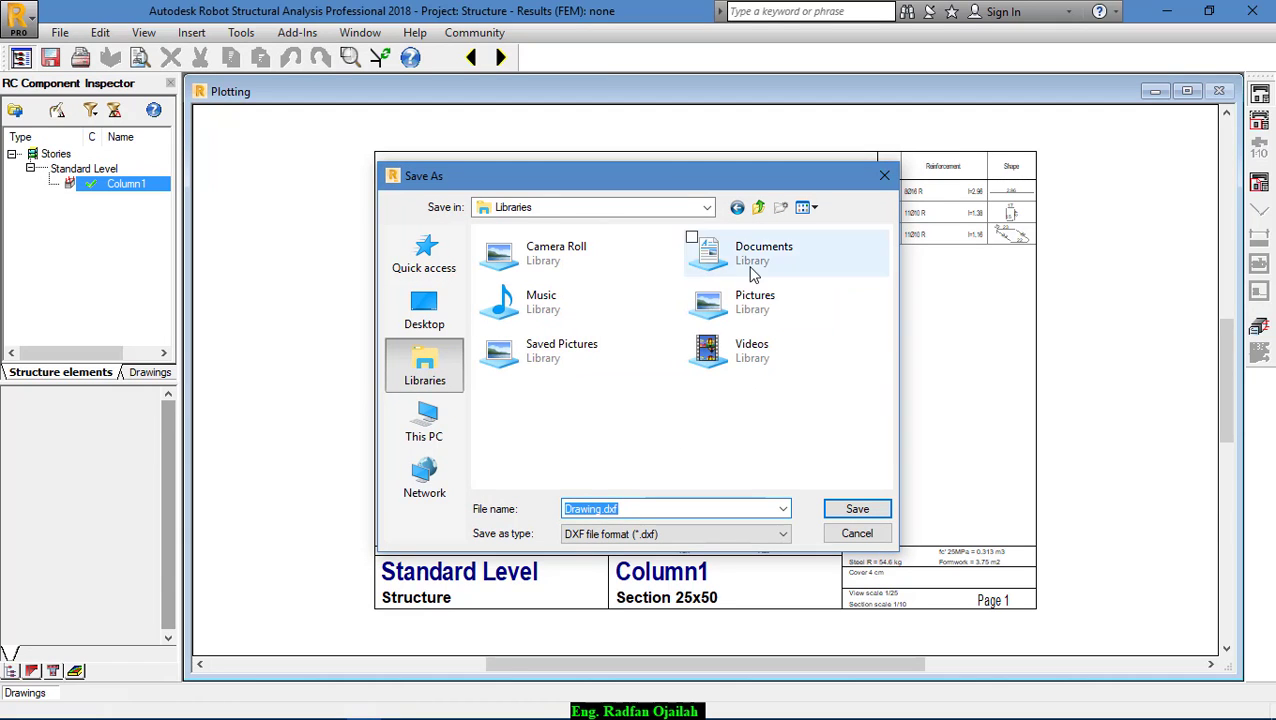
double_click(764, 246)
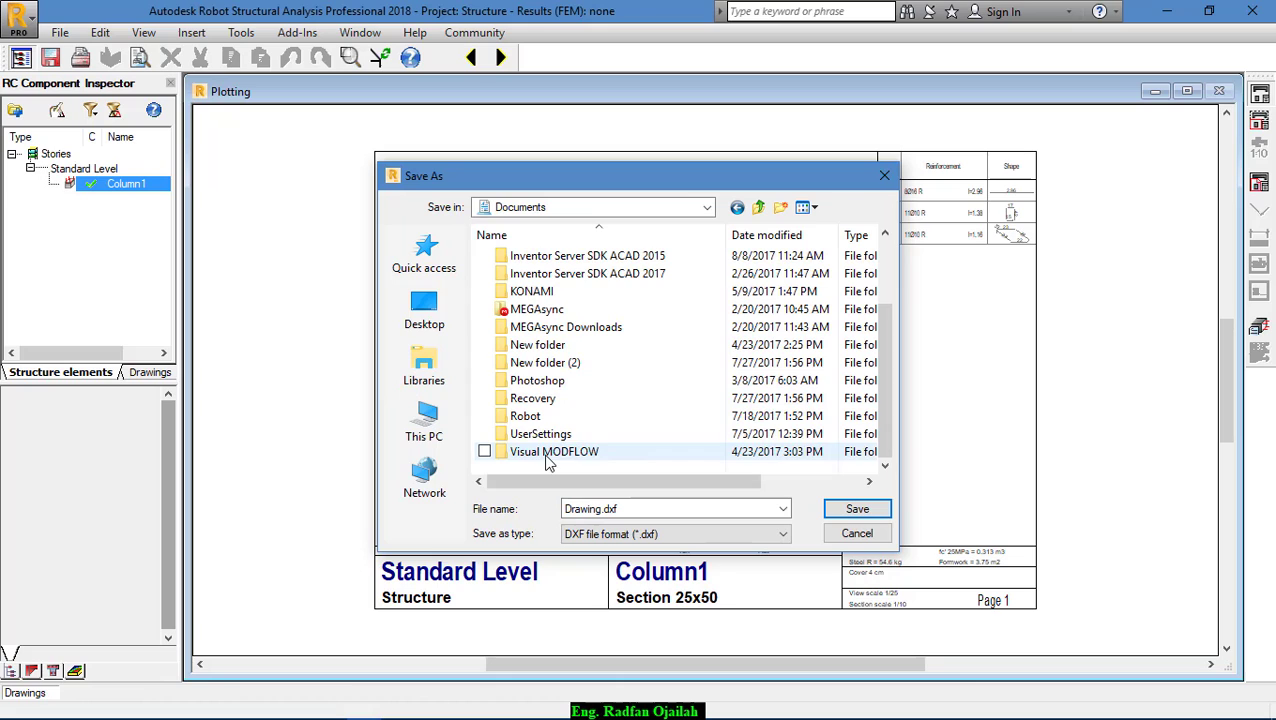
double_click(524, 414)
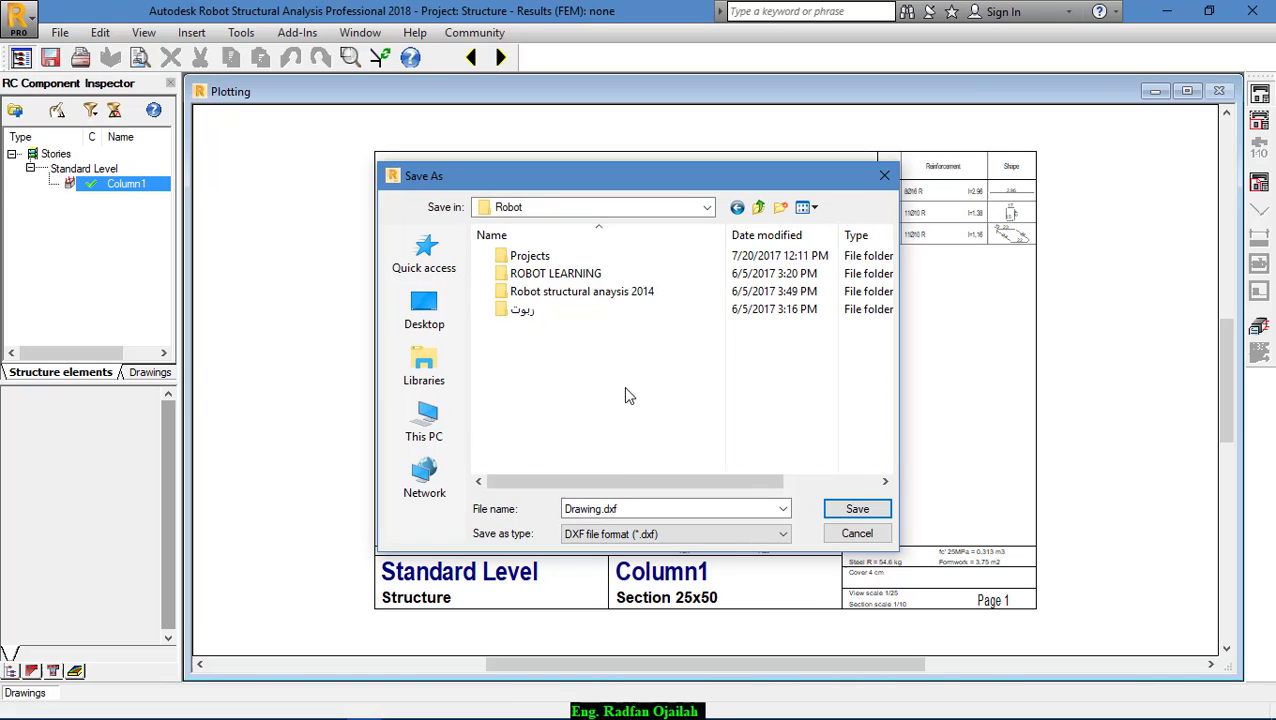
click(856, 508)
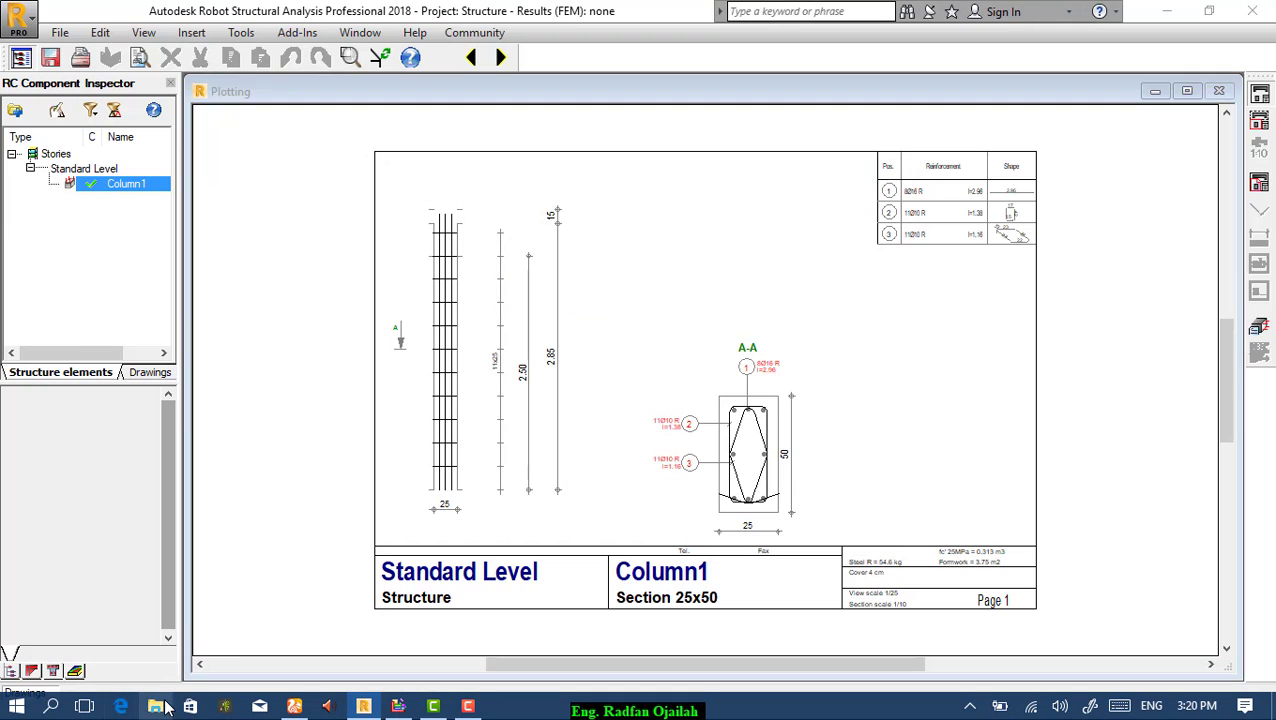
- Browse to the Robot folder in Documents and launch the exported Drawing.dxf
click(156, 706)
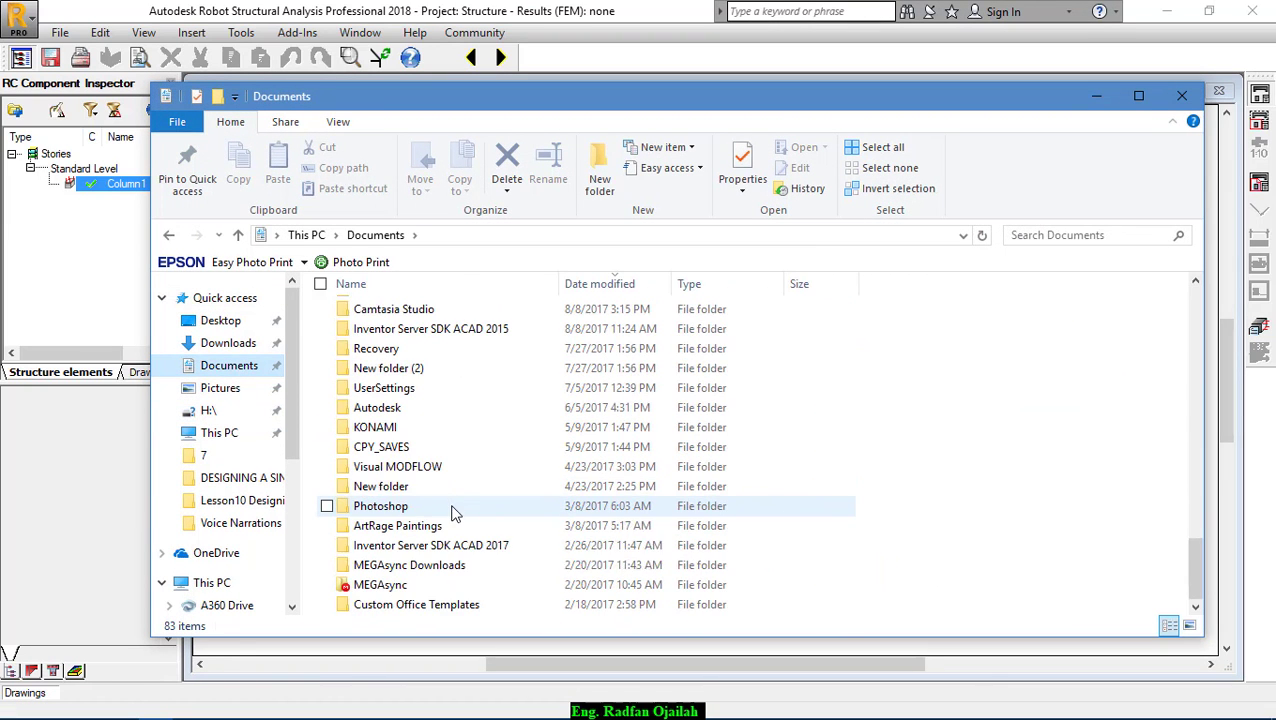
mouse_move(416, 524)
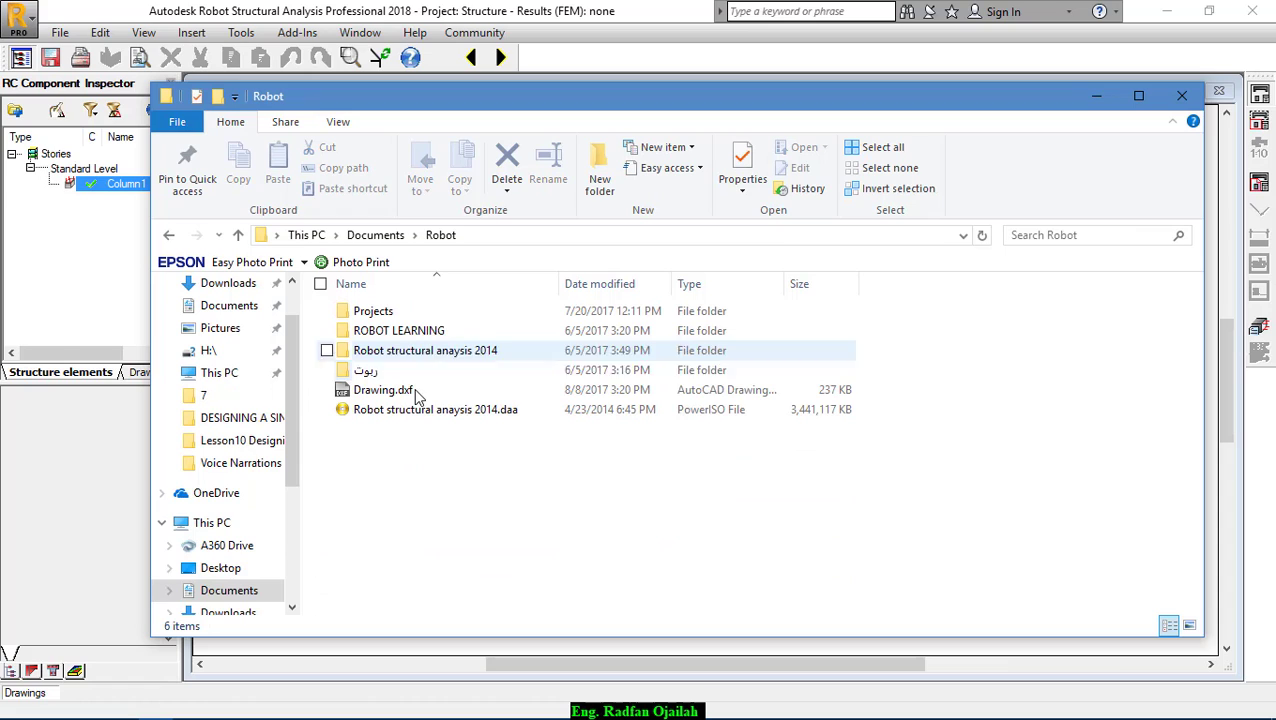
double_click(384, 388)
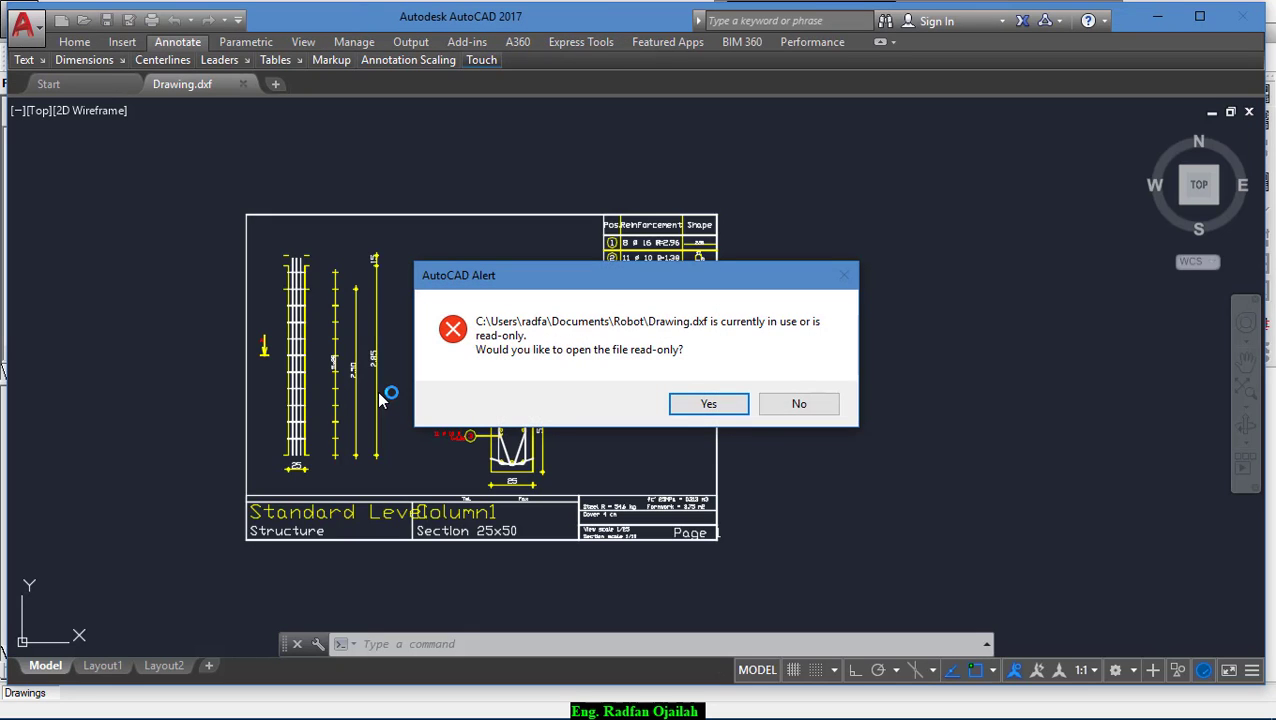
- Accept opening Drawing.dxf read-only and zoom over the column bars, section and schedule
click(708, 404)
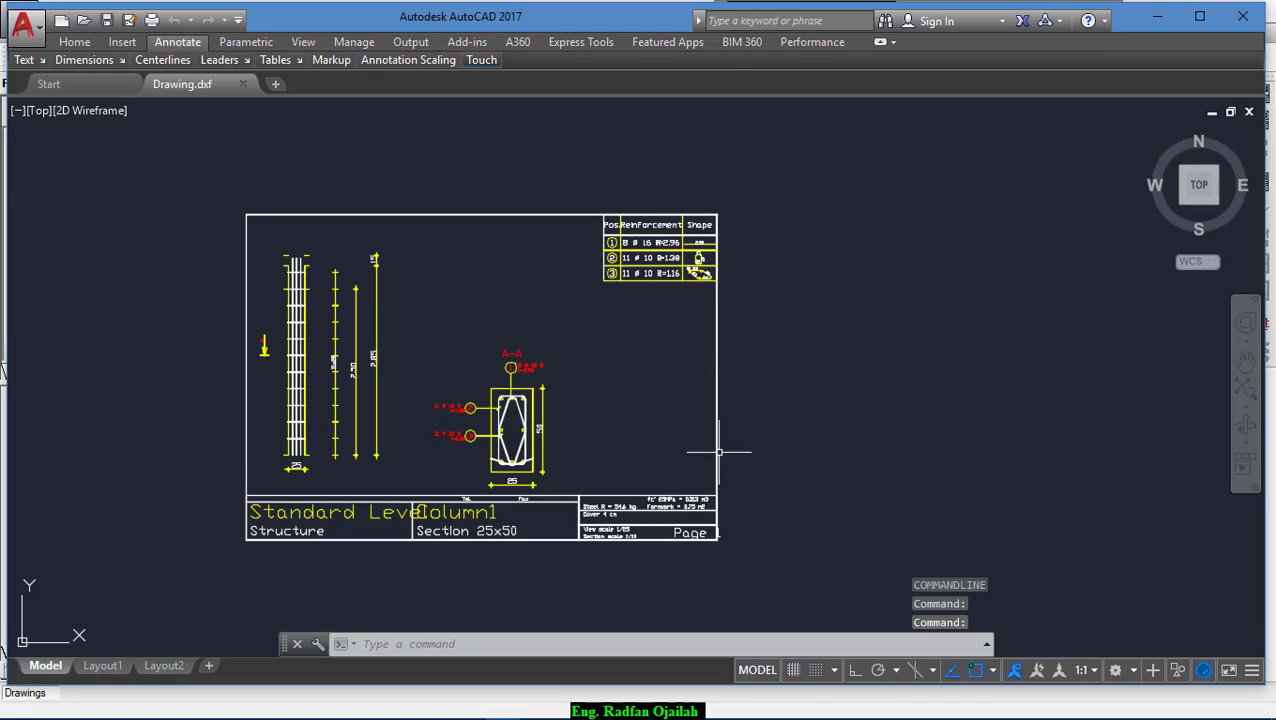
mouse_move(232, 424)
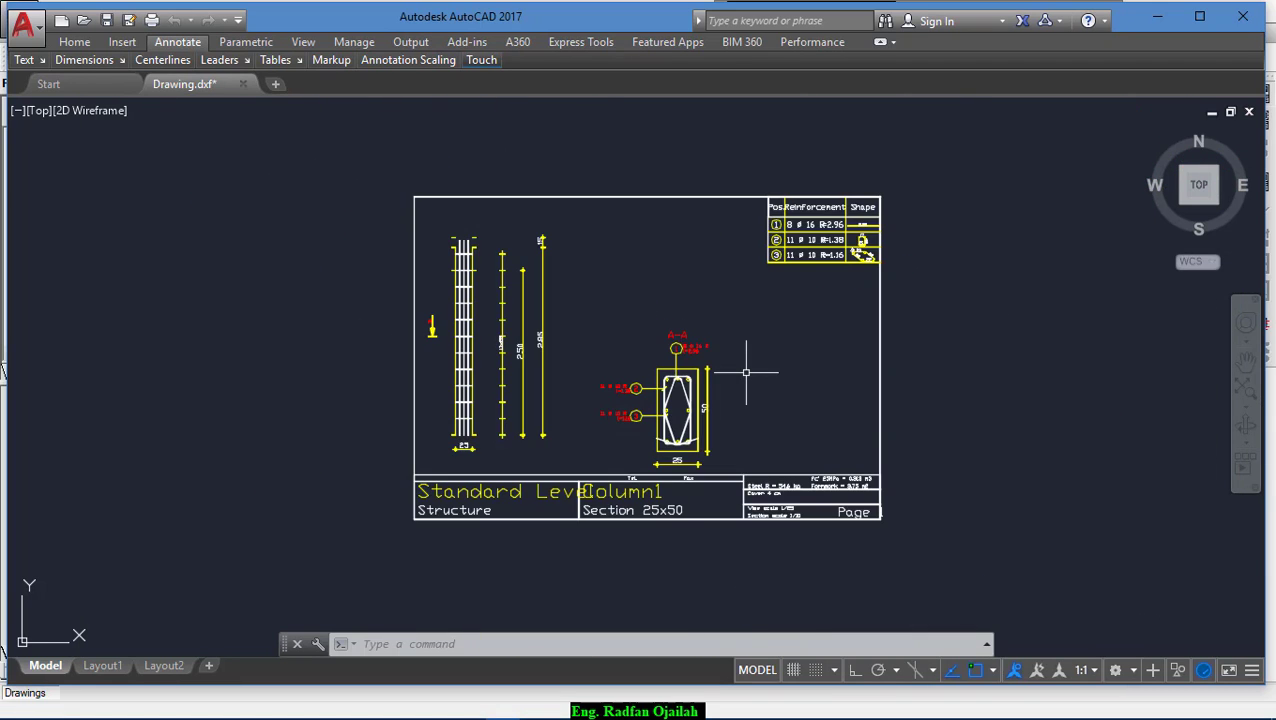
scroll(up, 3)
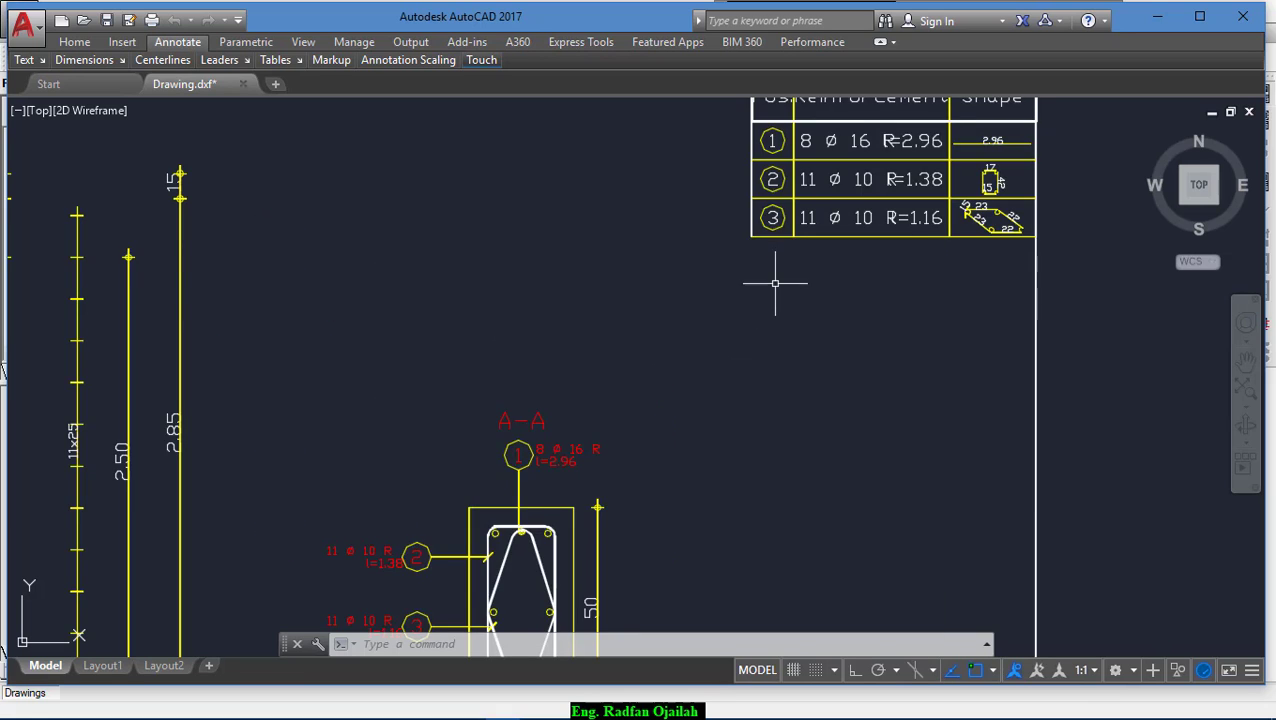
scroll(down, 3)
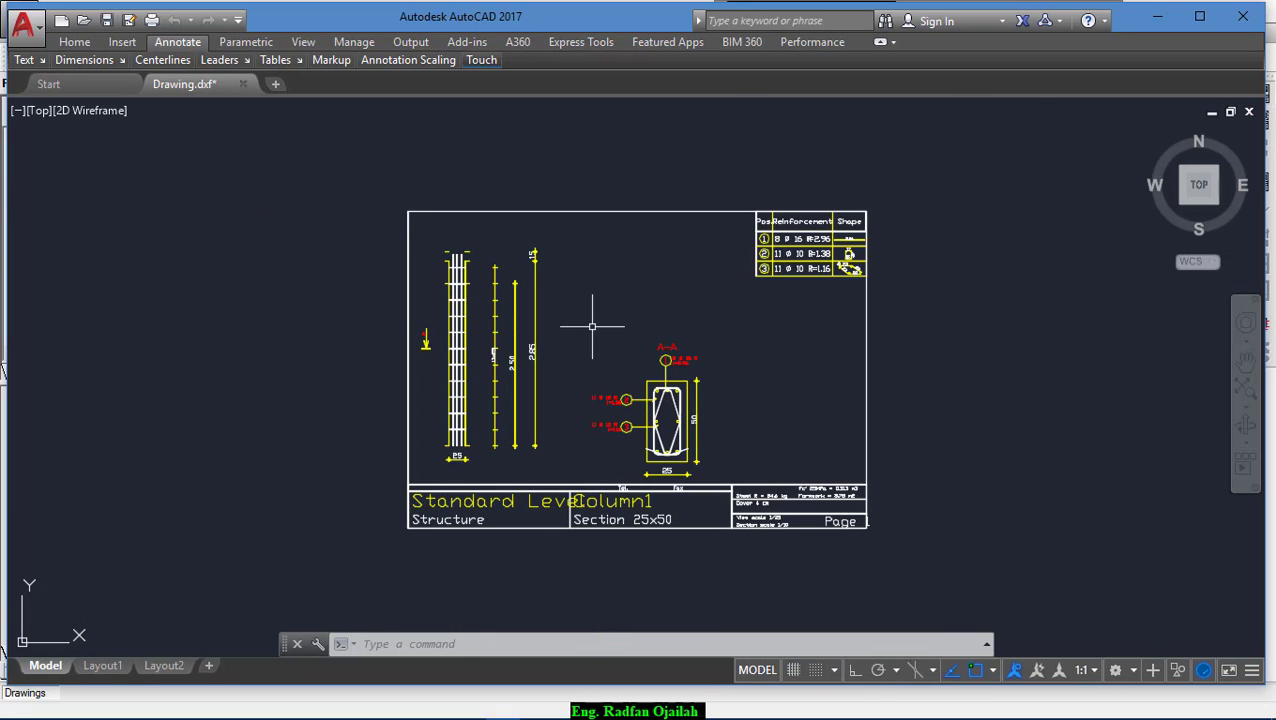